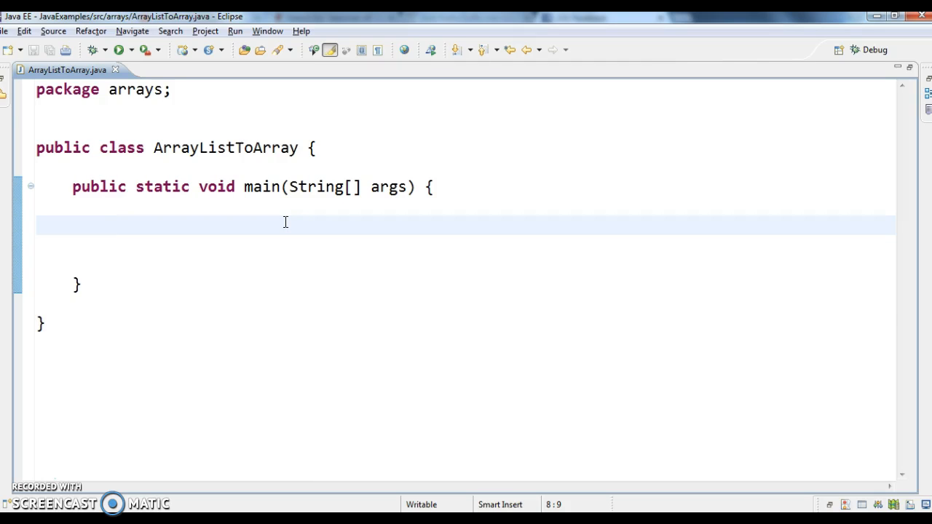
- Declare List<Integer> list = new ArrayList<>(); in main with imports added
{"action": "type", "text": "List"}
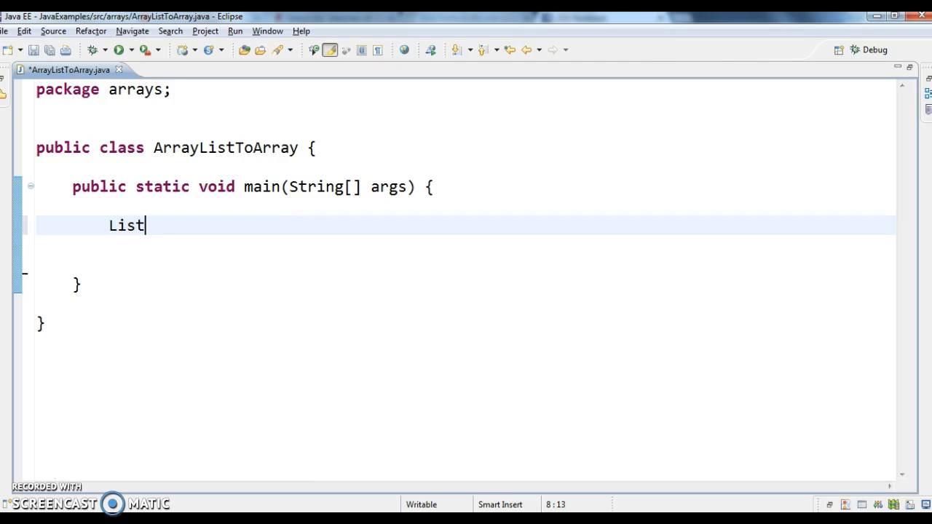
{"action": "type", "text": "<Integer>"}
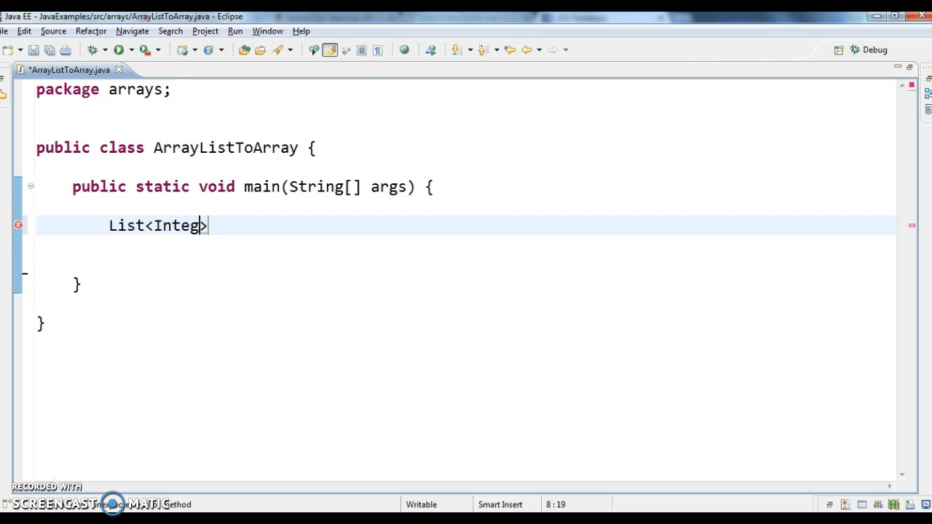
{"action": "type", "text": "er>"}
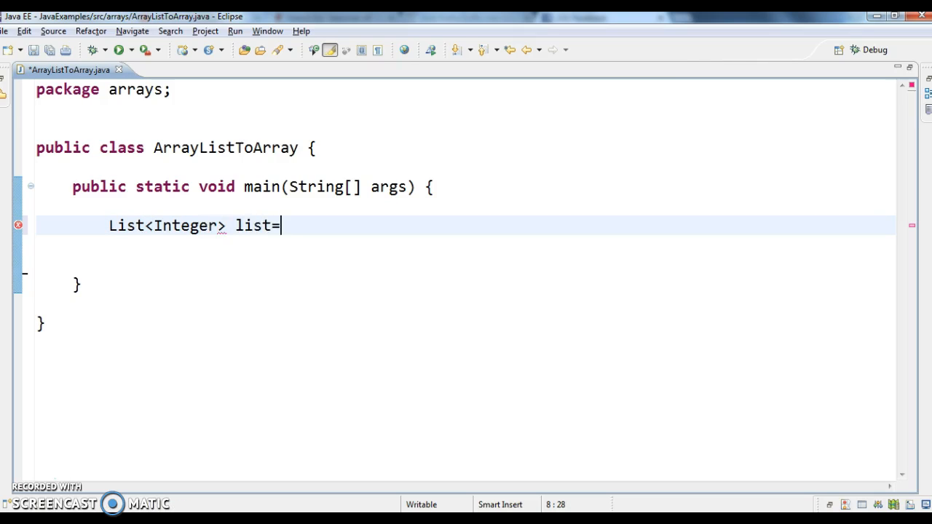
{"action": "type", "text": "new arraylist<>();"}
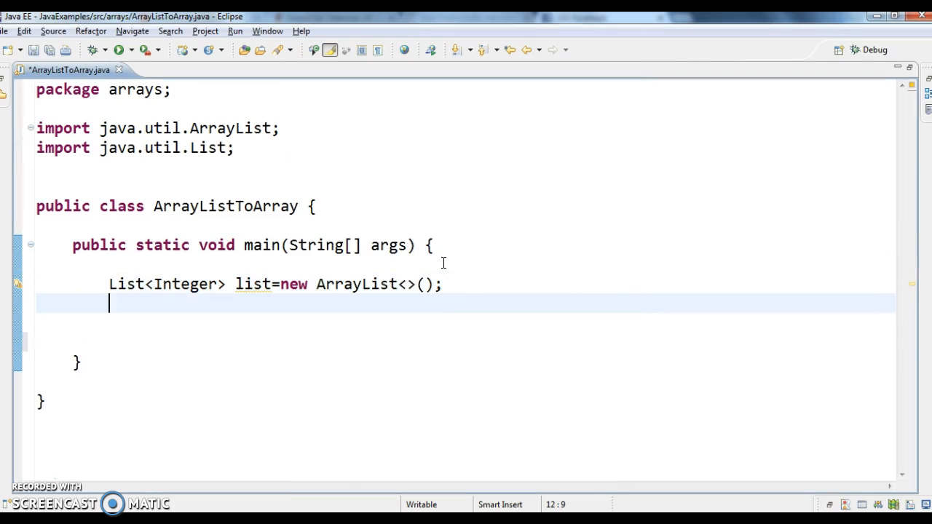
- Add 1, 2 and 3 to the list with list.add calls and save the file
{"action": "type", "text": "list.add("}
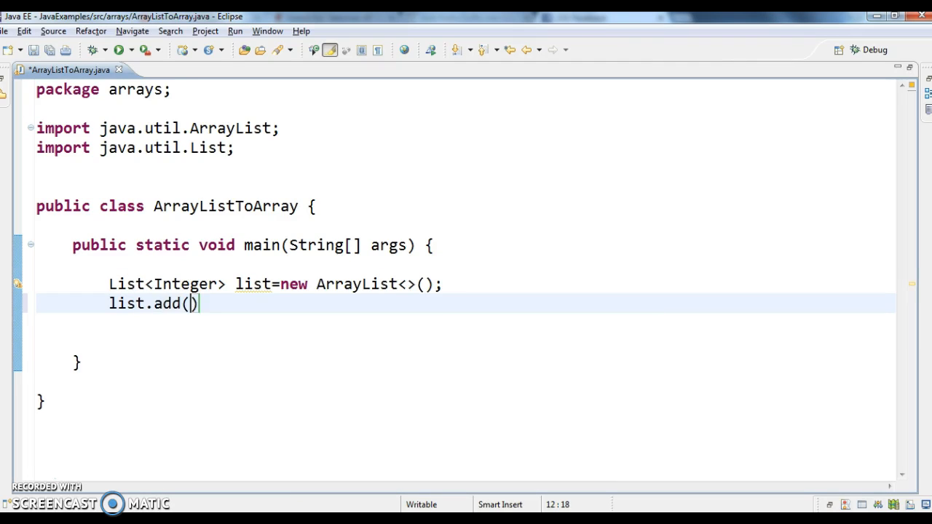
{"action": "type", "text": "1"}
{"action": "type", "text": "list."}
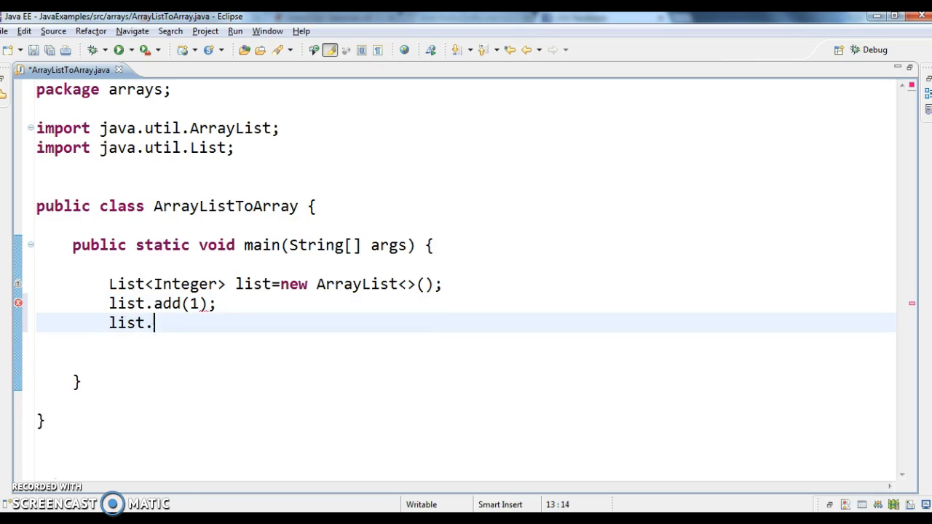
{"action": "type", "text": "add(2);"}
{"action": "left_click", "coordinate": [466, 342]}
{"action": "type", "text": "list.a"}
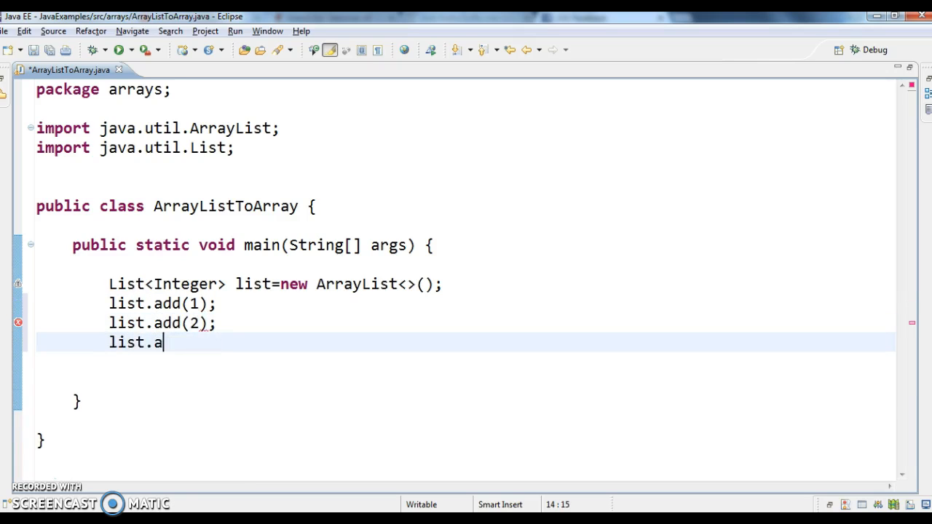
{"action": "type", "text": "dd(3);"}
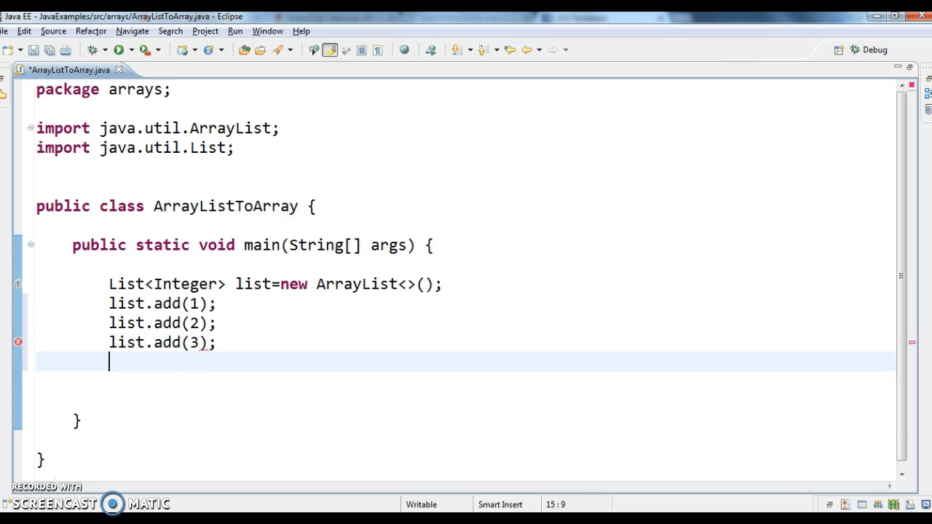
{"action": "key", "text": "ctrl+s"}
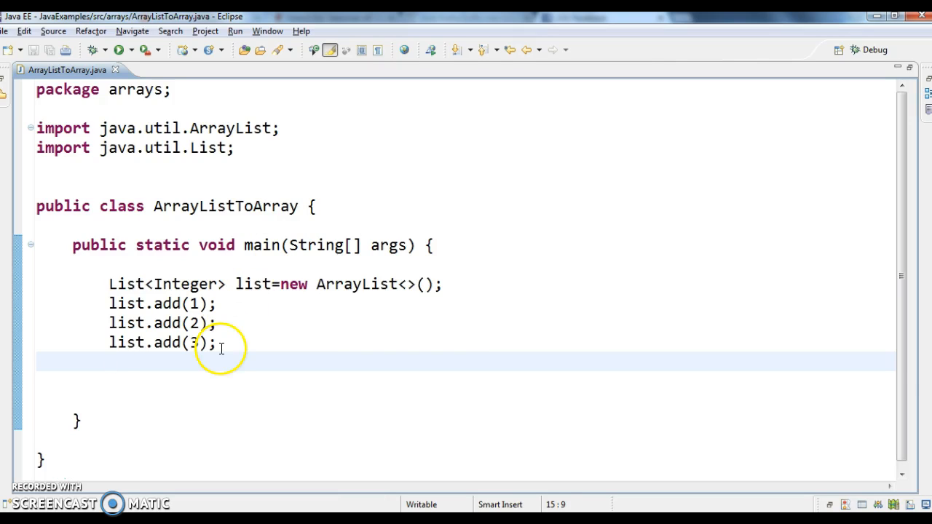
- Declare Integer[] intArray = new Integer[list.size()]; below the list additions
{"action": "type", "text": "Integer int"}
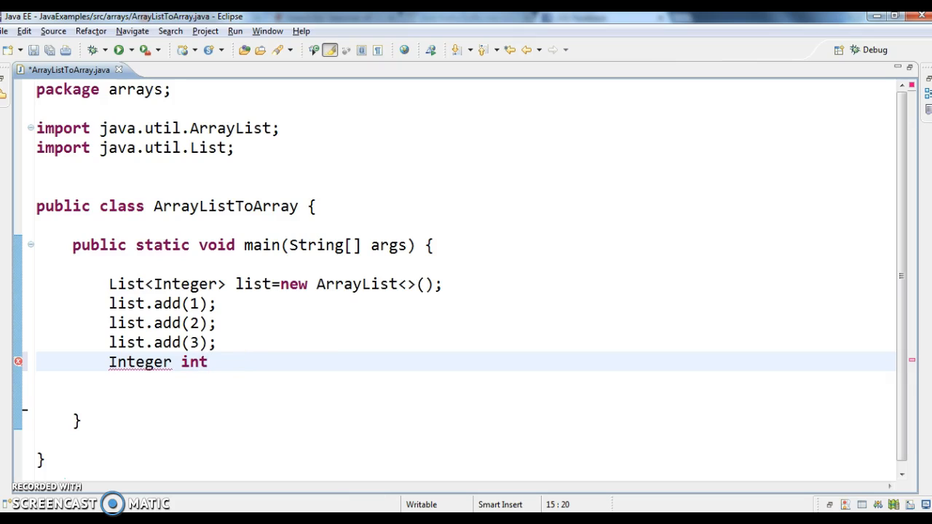
{"action": "type", "text": "Arra"}
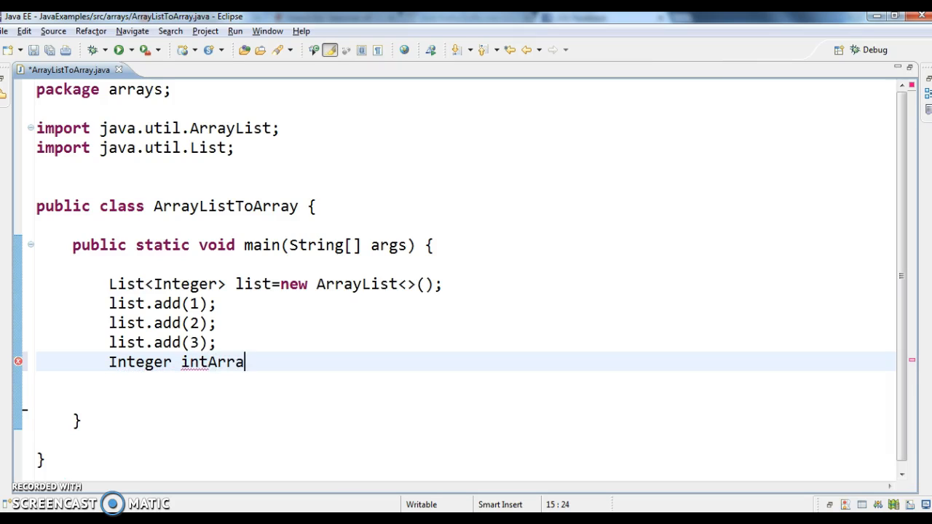
{"action": "double_click", "coordinate": [213, 361]}
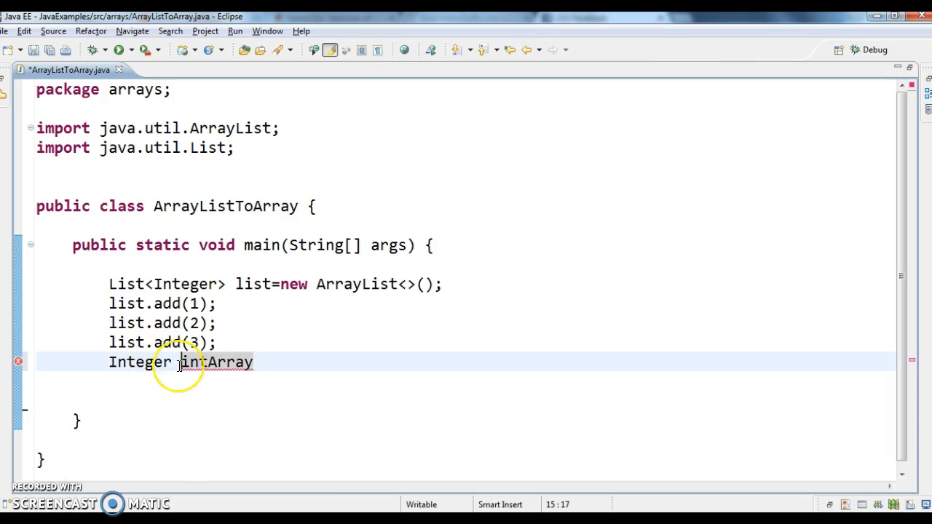
{"action": "type", "text": "[]"}
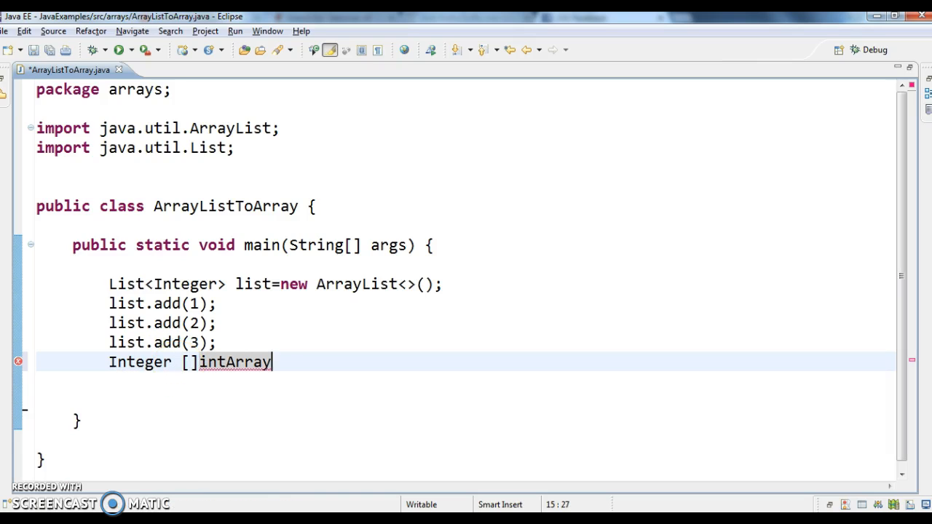
{"action": "type", "text": "=new"}
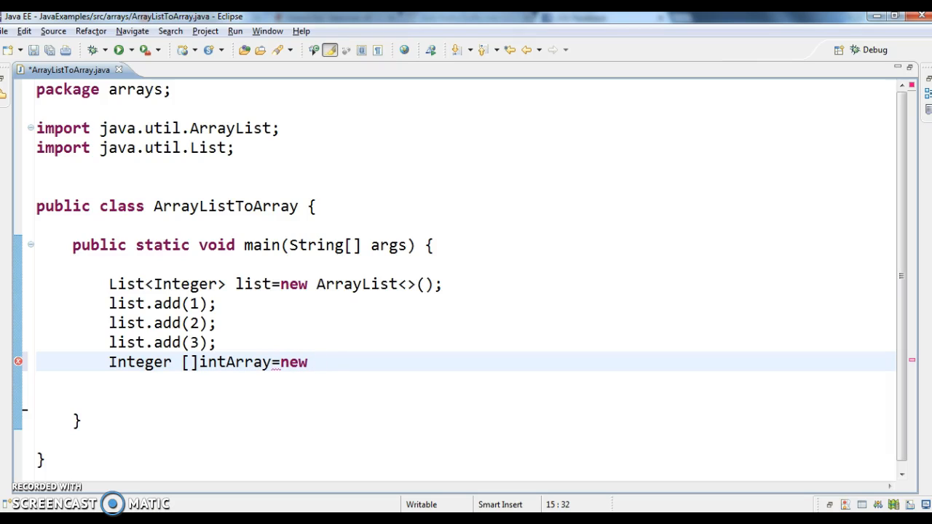
{"action": "type", "text": "Integer"}
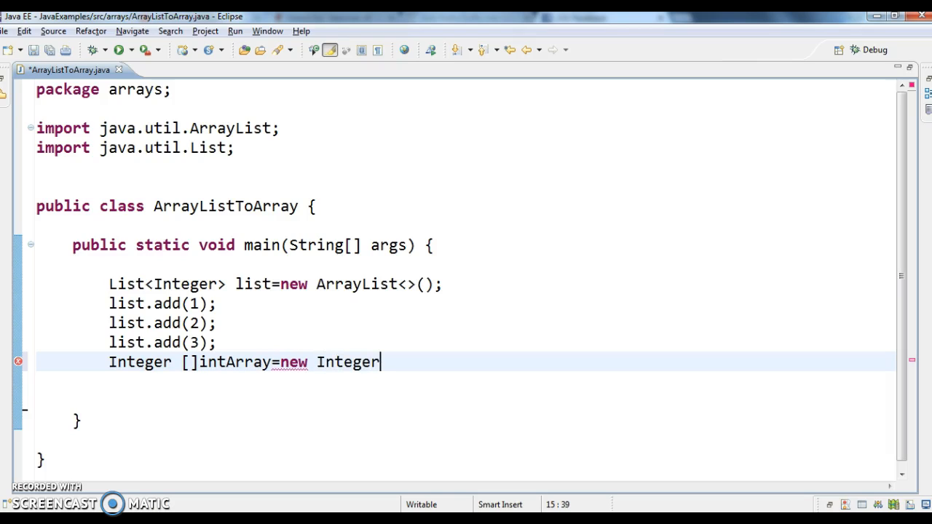
{"action": "type", "text": "[];"}
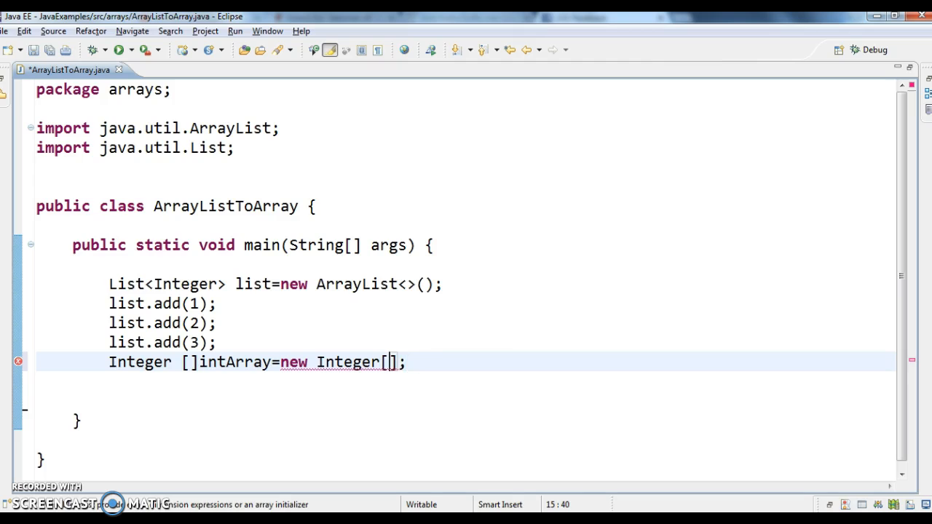
{"action": "type", "text": "list."}
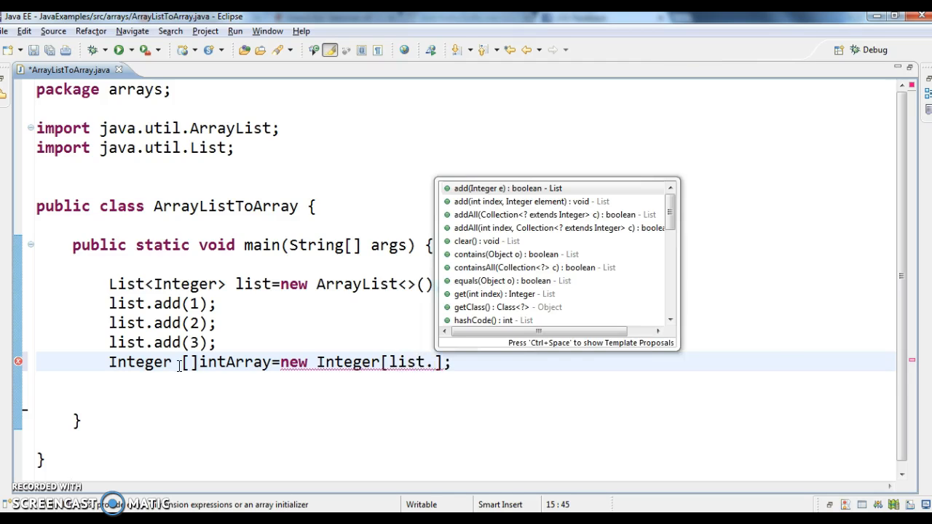
{"action": "type", "text": "size("}
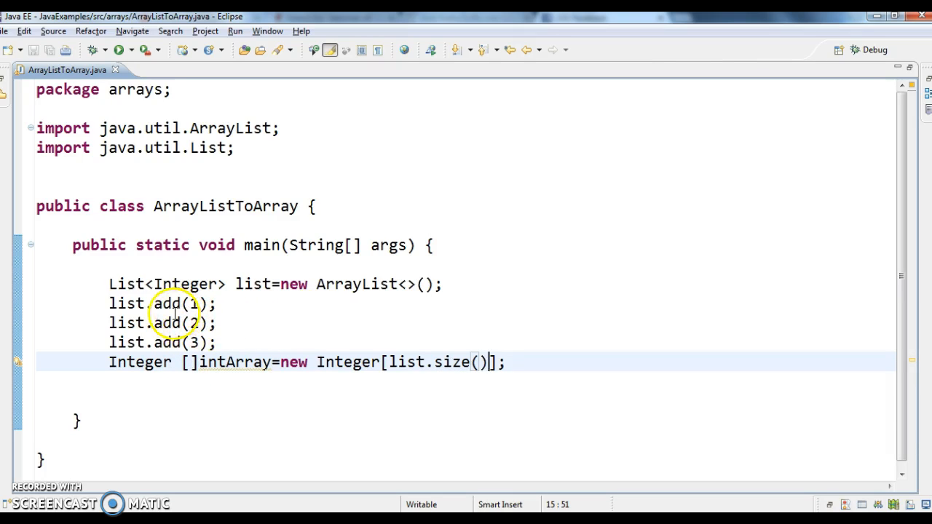
{"action": "mouse_move", "coordinate": [552, 373]}
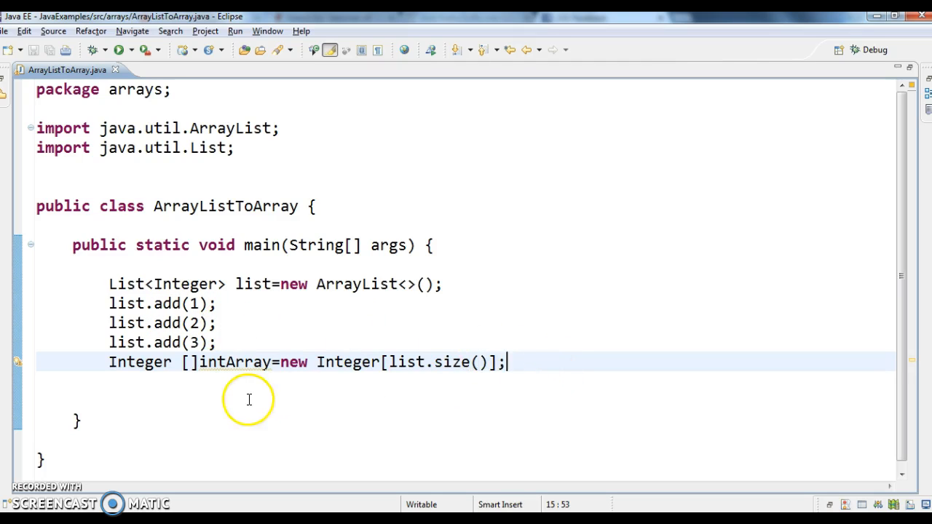
{"action": "mouse_move", "coordinate": [515, 376]}
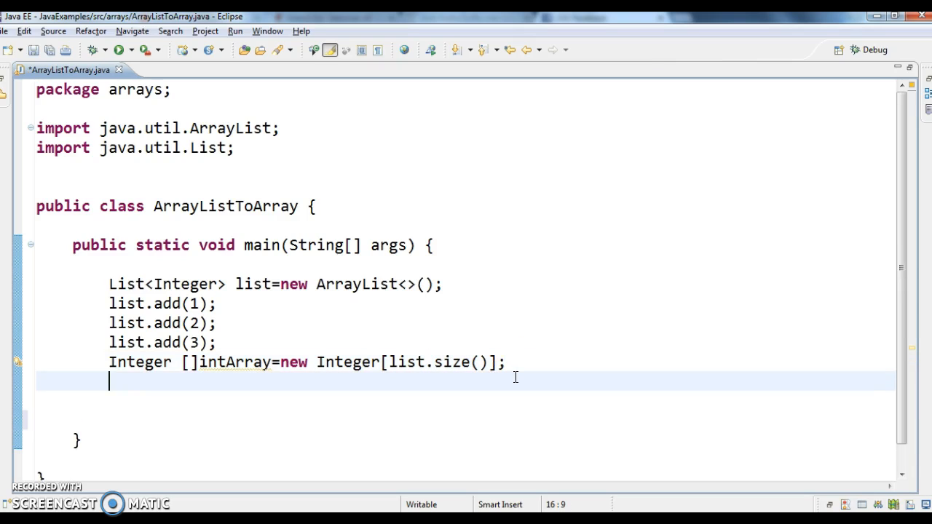
- Call list.toArray(intArray); to copy the list's elements into the array
{"action": "type", "text": "list"}
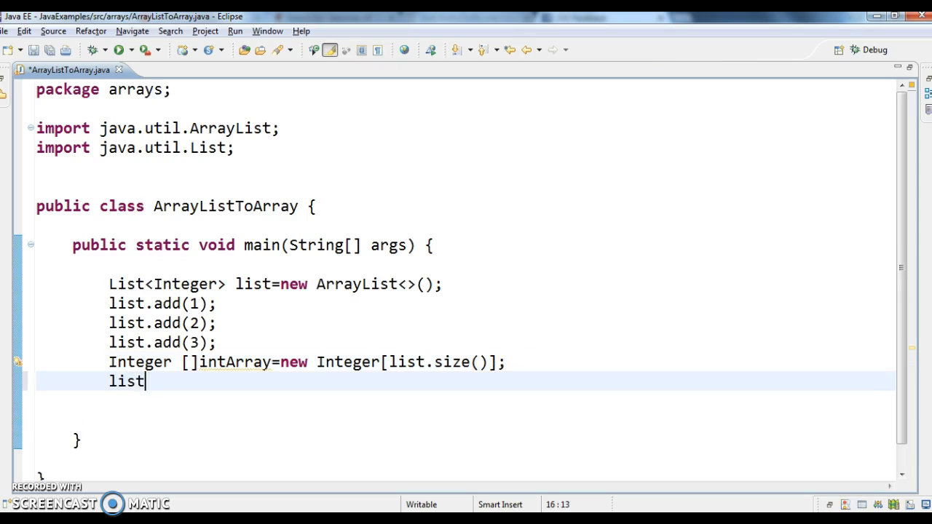
{"action": "type", "text": ".toArray();"}
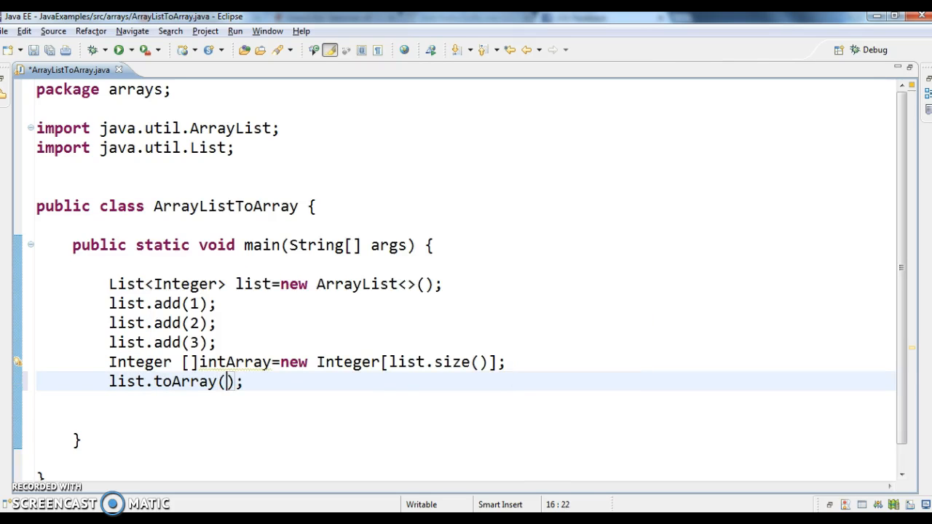
{"action": "type", "text": "inta"}
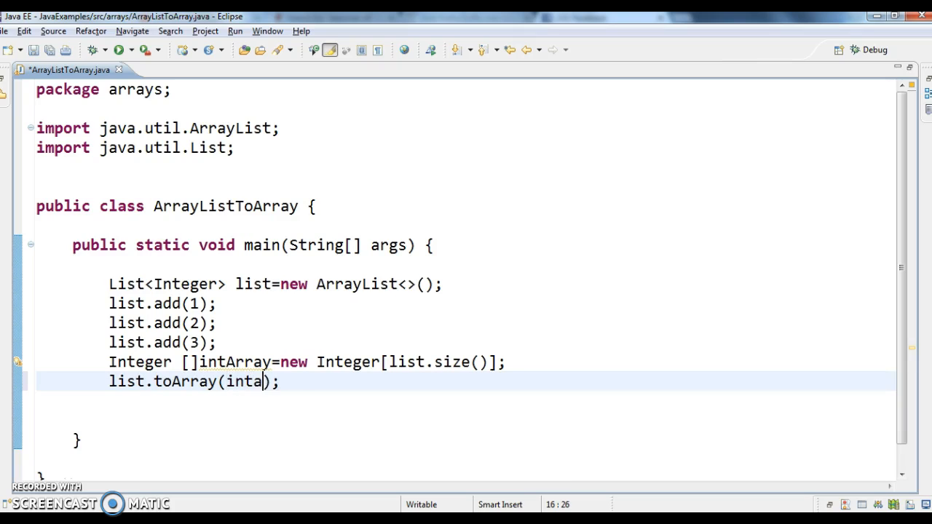
{"action": "type", "text": "rray"}
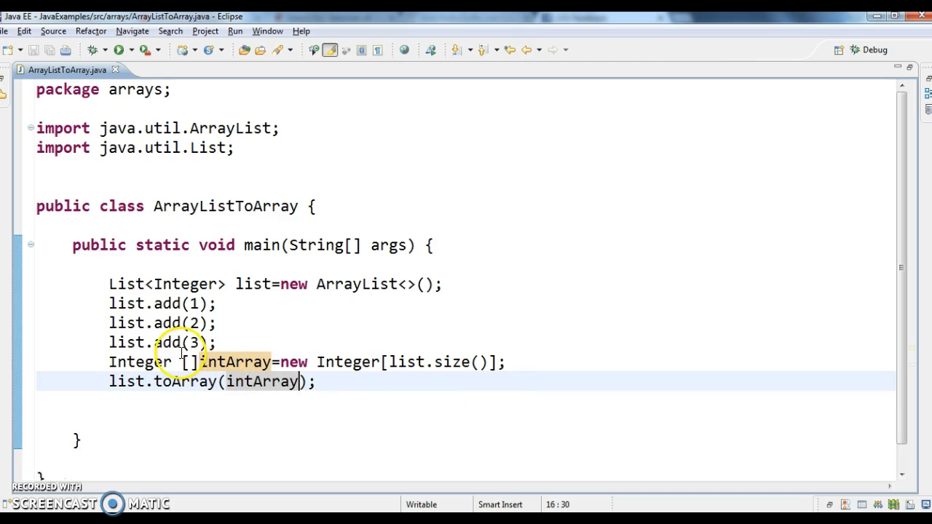
{"action": "mouse_move", "coordinate": [174, 381]}
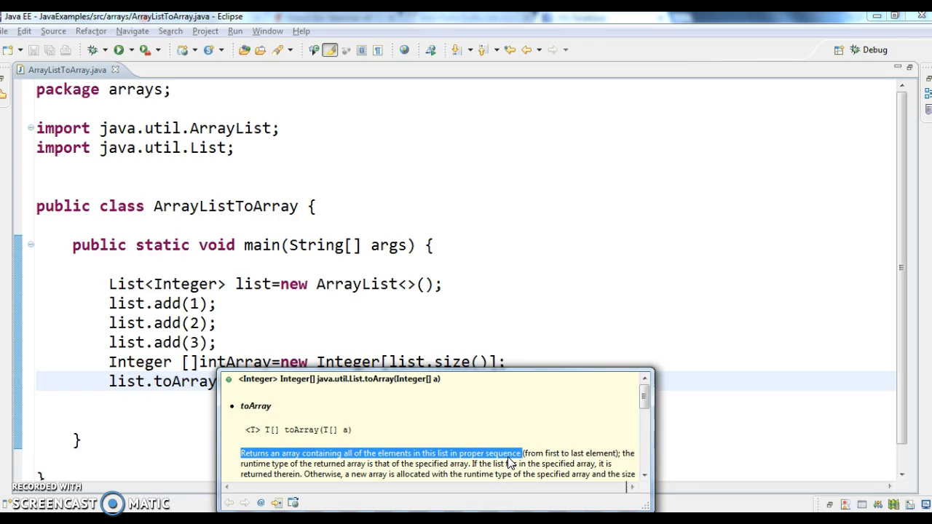
{"action": "type", "text": "intArray);"}
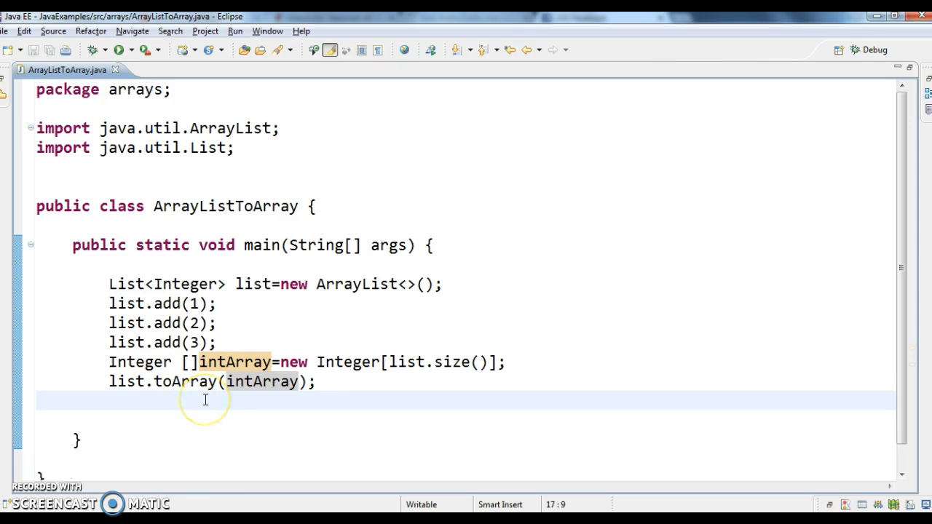
- Write a for-each loop over intArray with System.out.println(integer) inside
{"action": "type", "text": "foreac"}
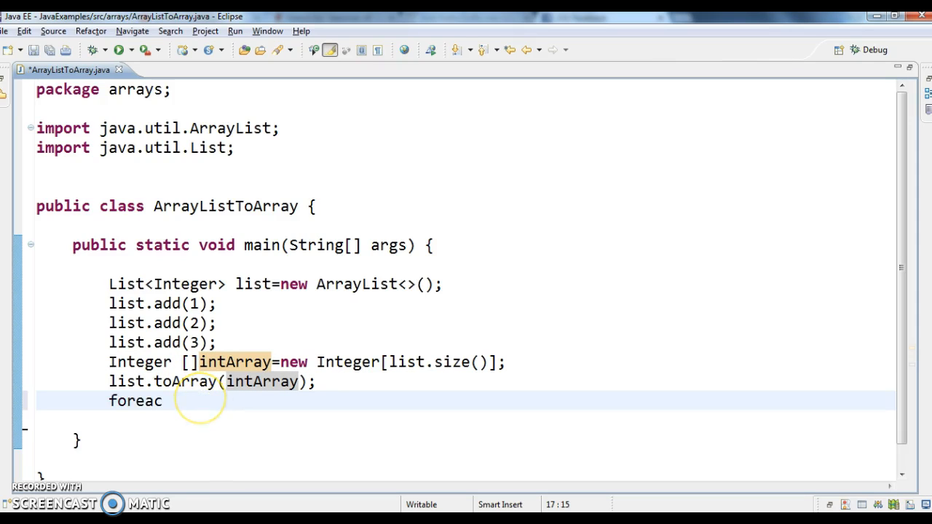
{"action": "type", "text": "h"}
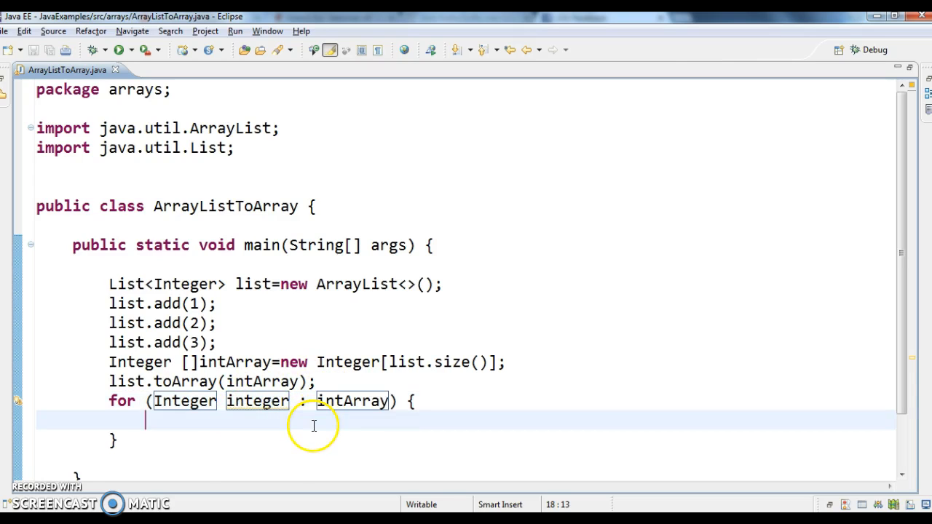
{"action": "mouse_move", "coordinate": [215, 440]}
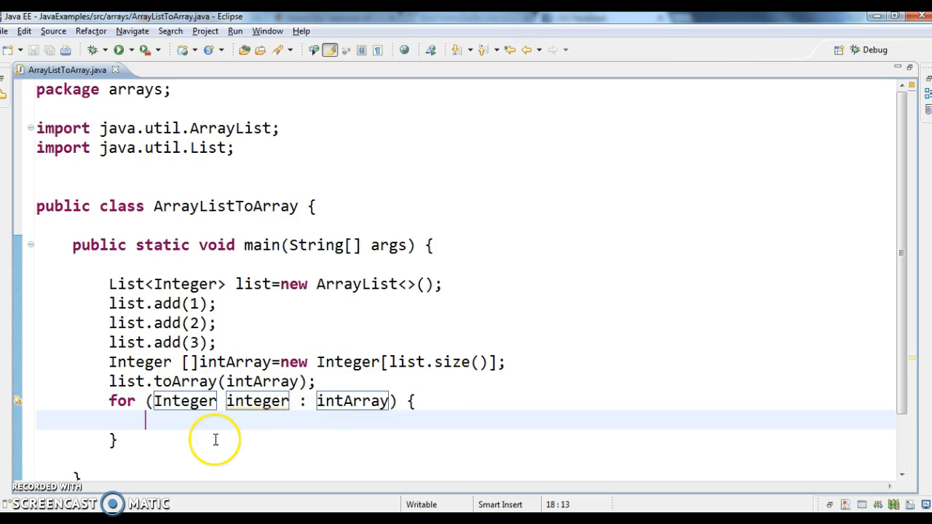
{"action": "type", "text": "sysout"}
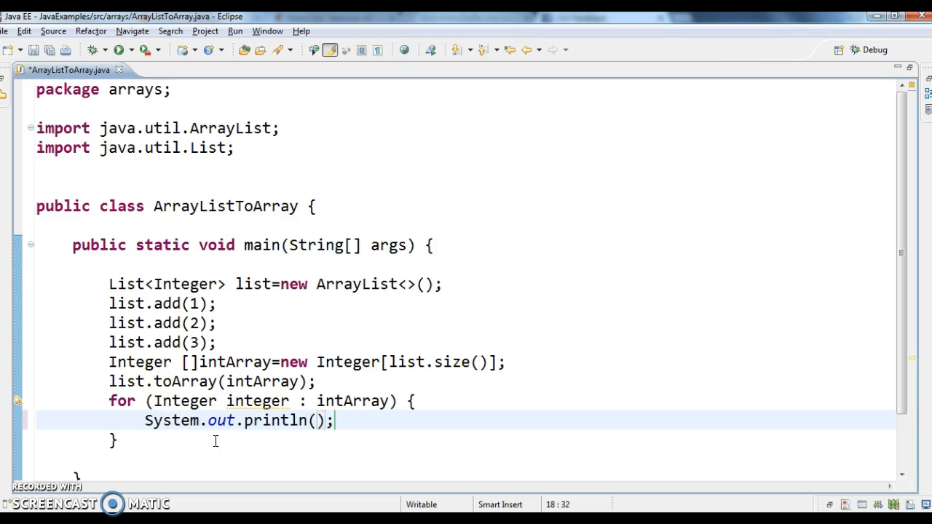
{"action": "type", "text": "integer"}
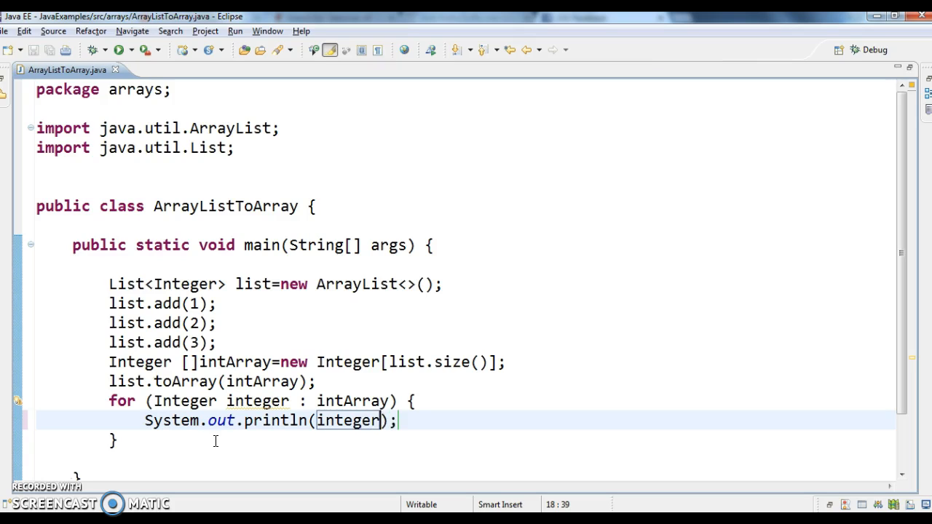
{"action": "mouse_move", "coordinate": [816, 219]}
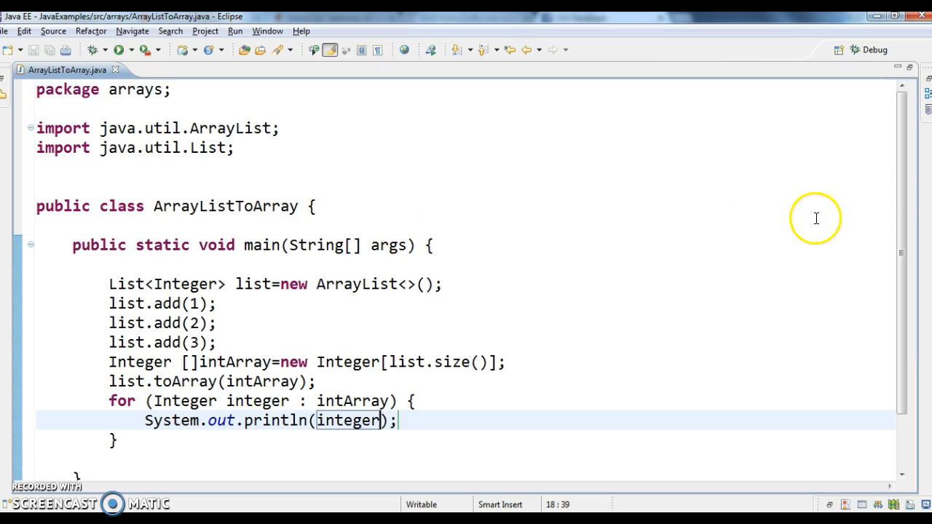
{"action": "scroll", "scroll_direction": "down", "scroll_amount": 3}
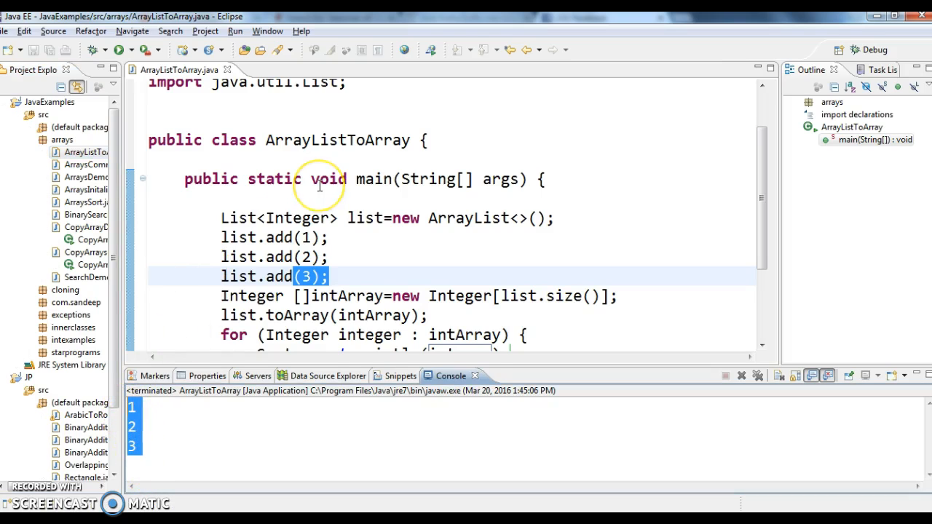
- Run ArrayListToArray and return to the main method after seeing 1 2 3
{"action": "left_click", "coordinate": [317, 179]}
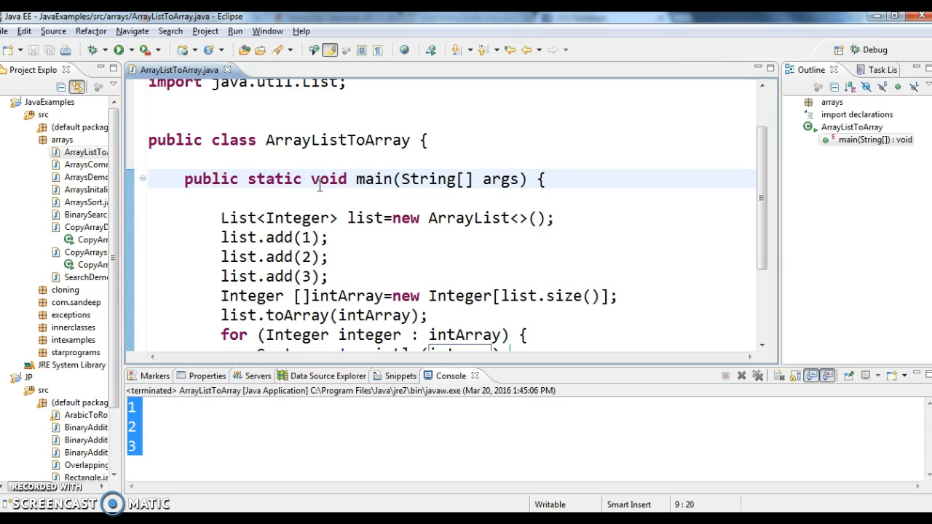